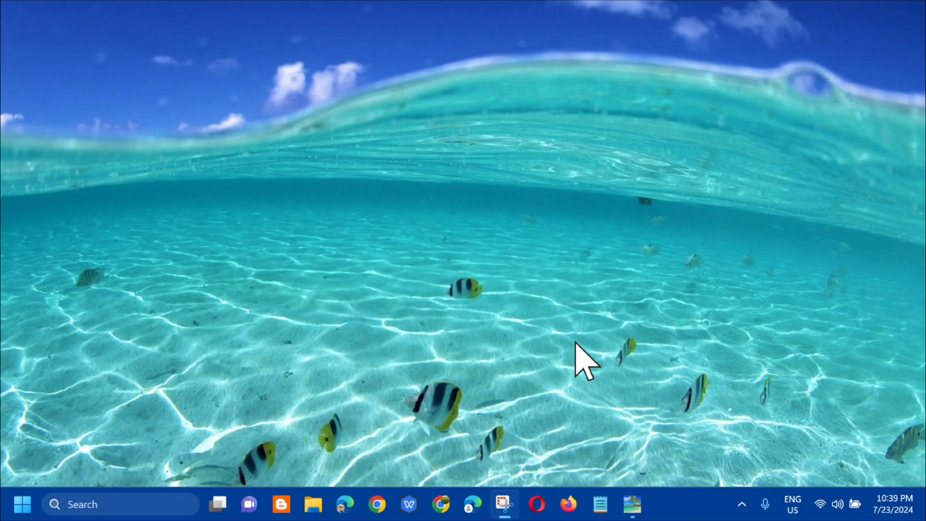
mouse_move(700, 436)
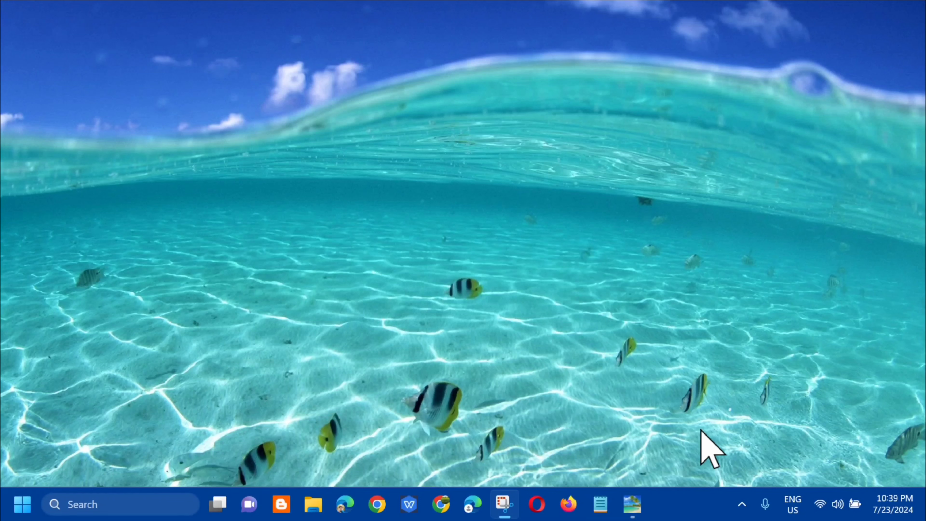
mouse_move(342, 508)
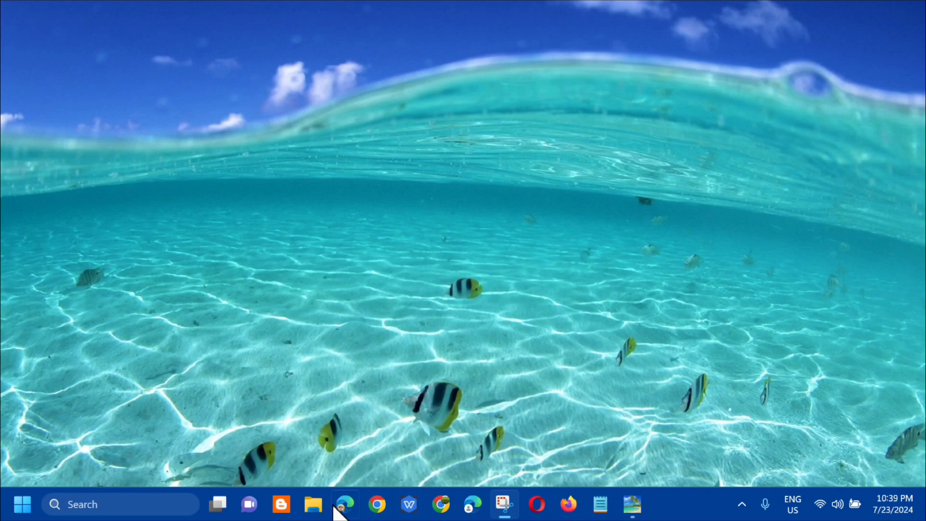
mouse_move(678, 515)
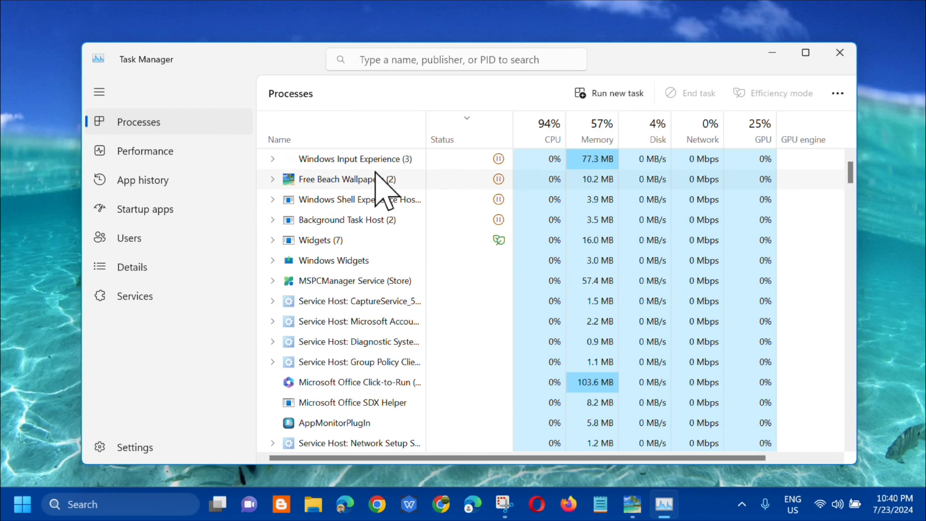
mouse_move(347, 286)
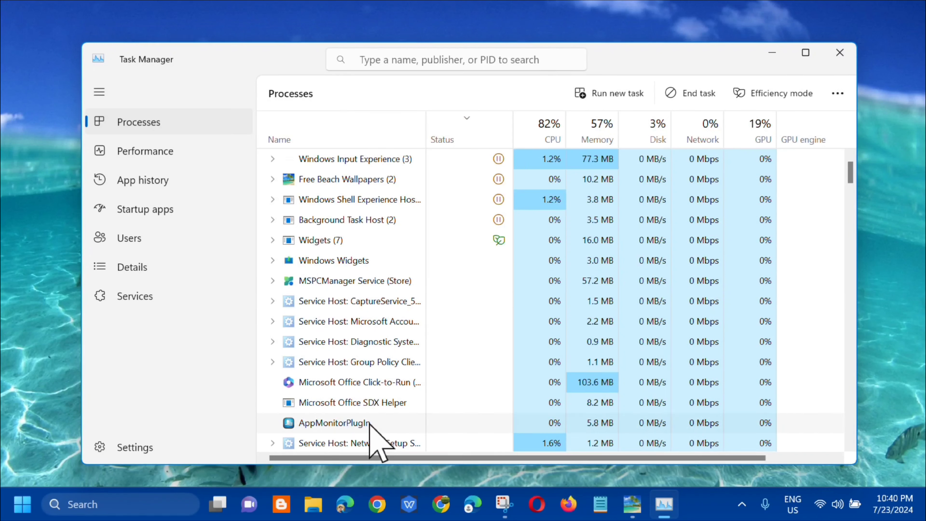
Bring up the actions menu for the AppMonitorPlugIn process in the Processes list
right_click(334, 422)
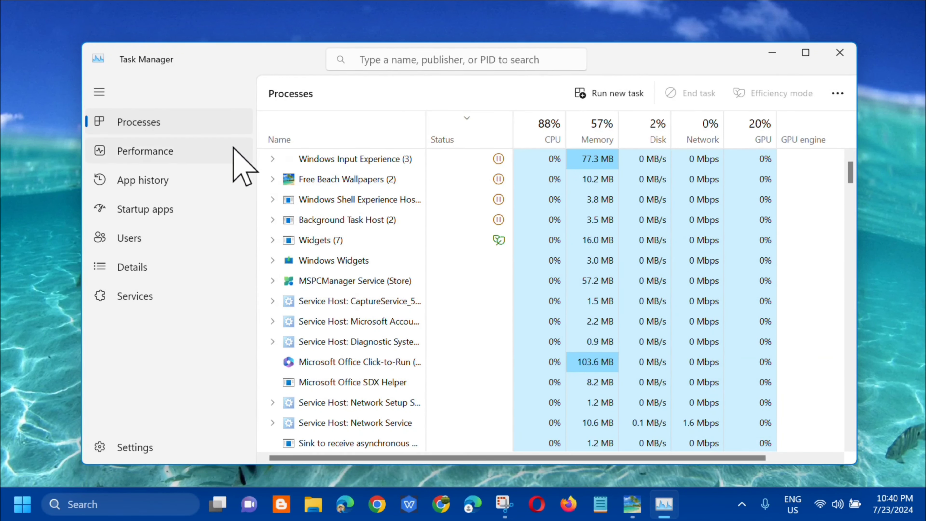
Show the startup apps and reveal the Disable action for RtkAudUService64
click(145, 209)
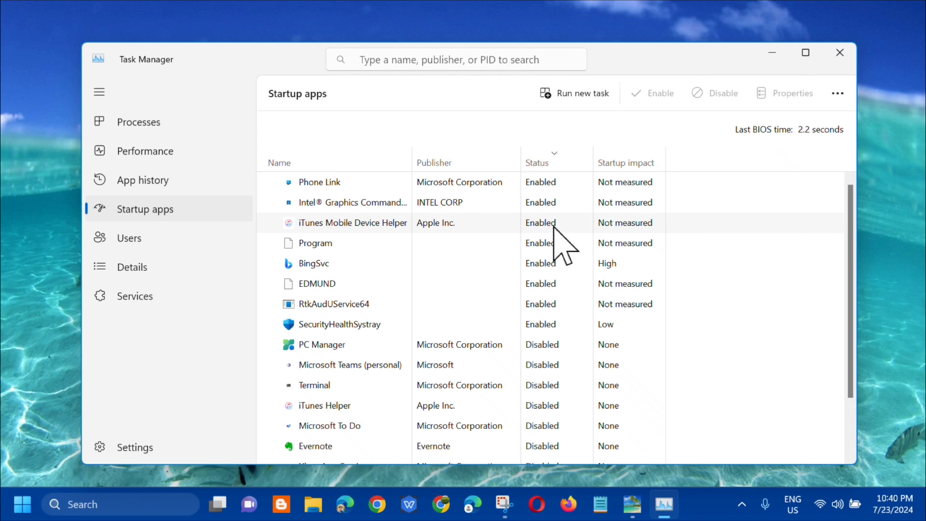
mouse_move(553, 241)
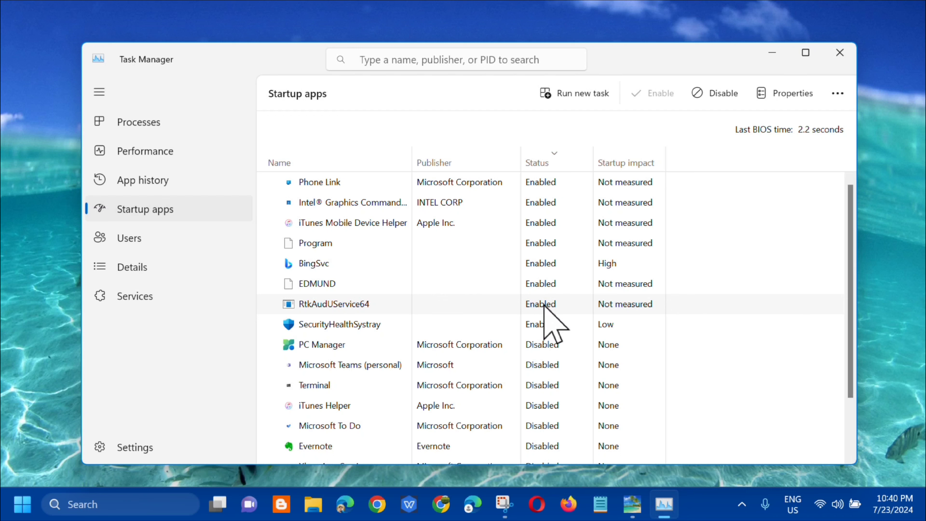
right_click(540, 303)
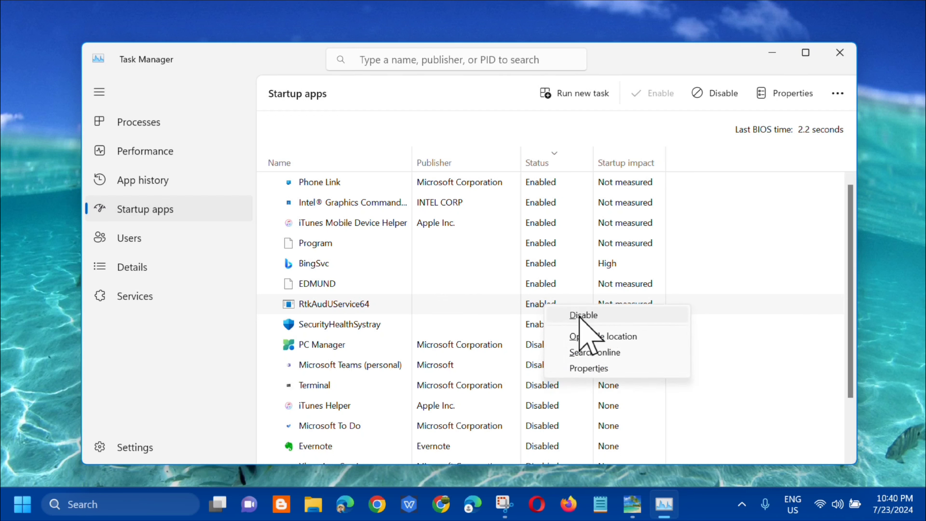
mouse_move(577, 326)
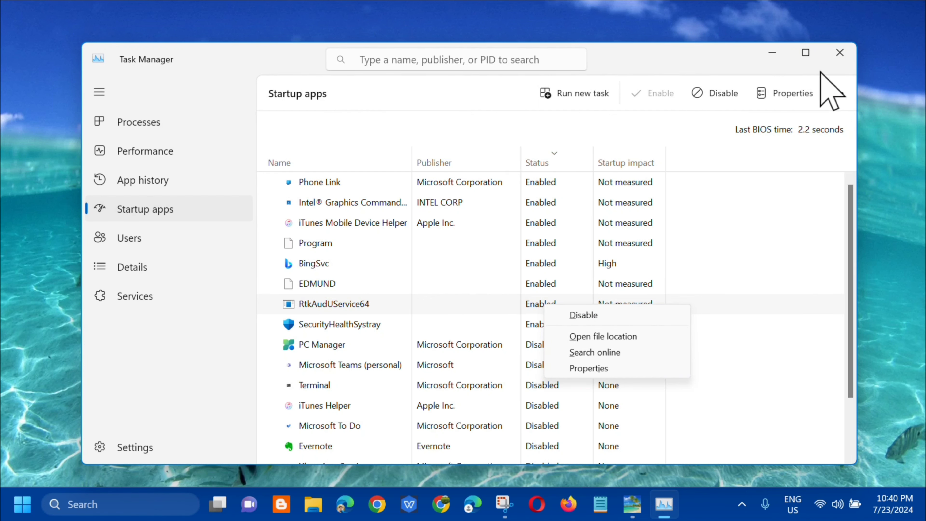
Close Task Manager and bring up the Run command box
click(840, 52)
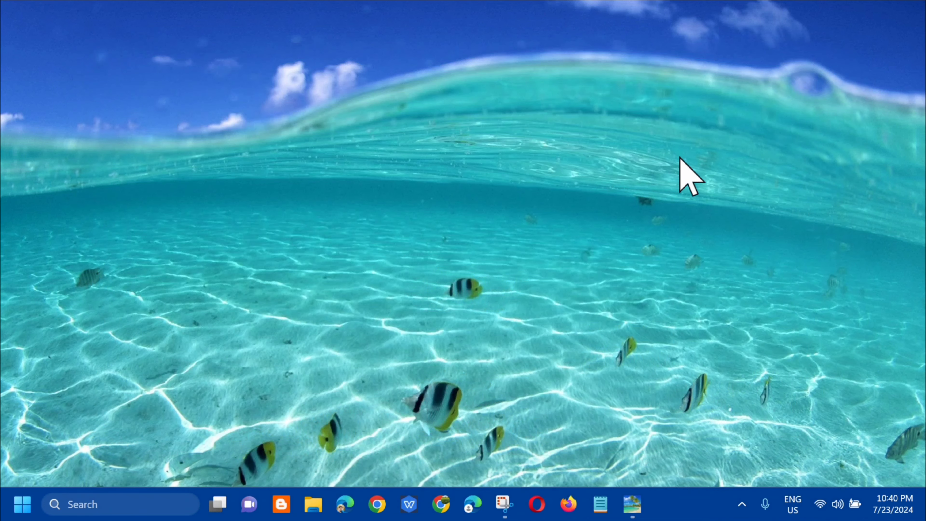
key(Win+r)
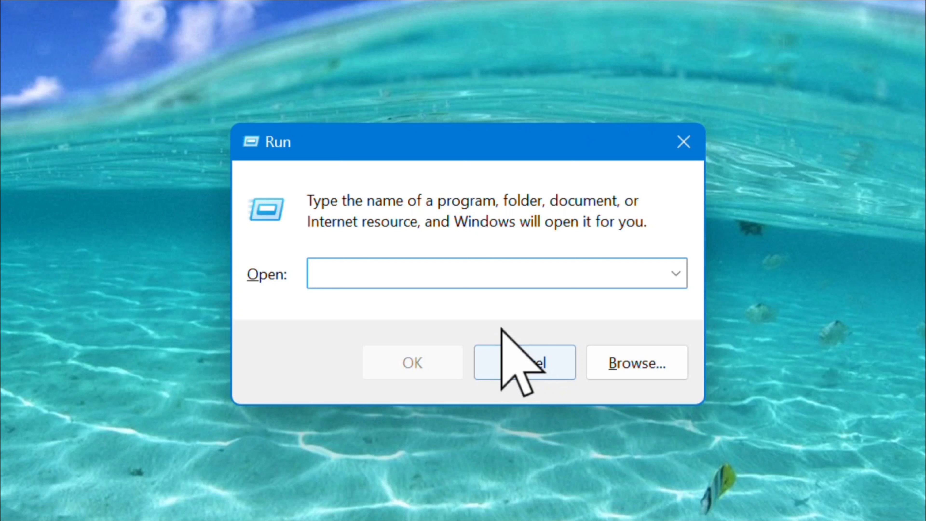
Launch System Properties by running the sysdm.cpl command
click(495, 282)
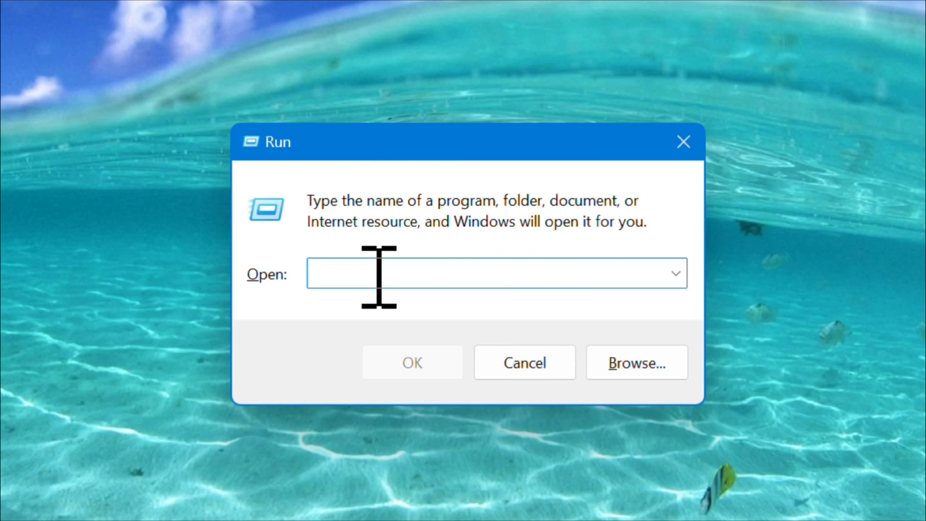
text(sysdm.cpl)
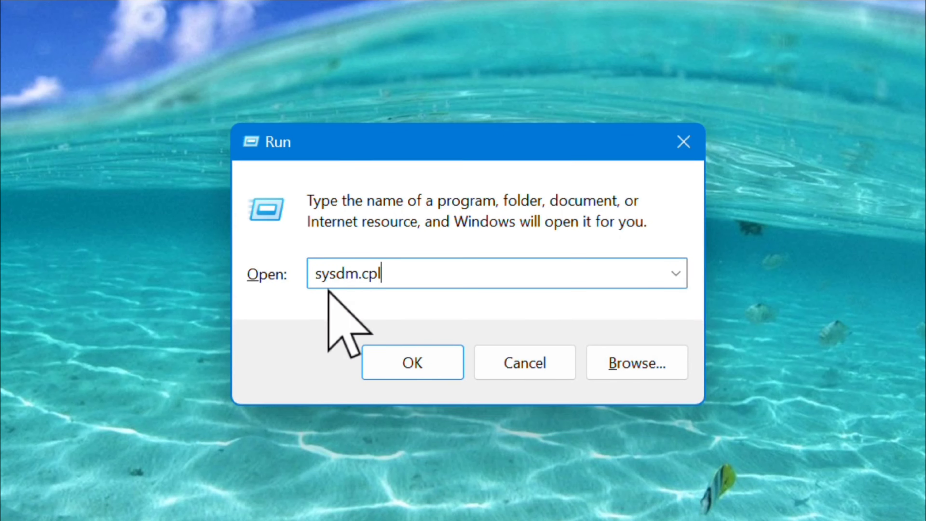
mouse_move(344, 284)
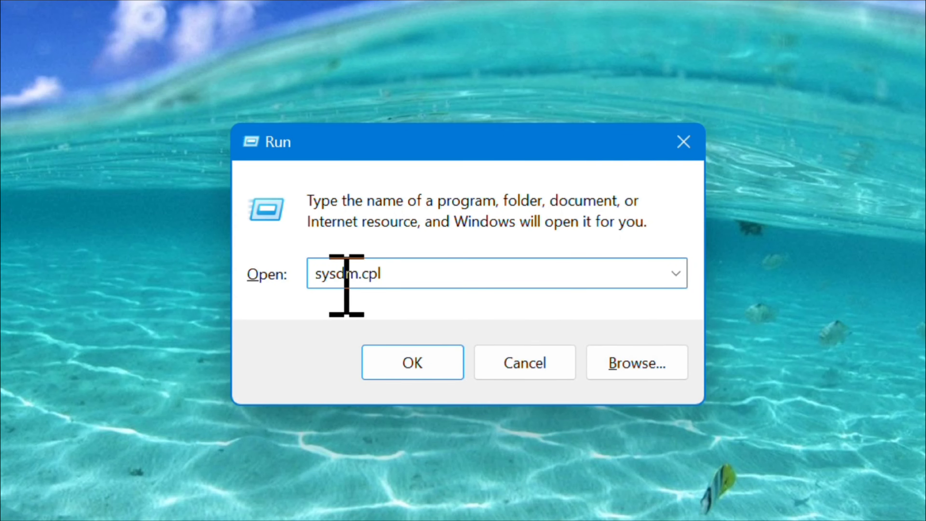
click(412, 363)
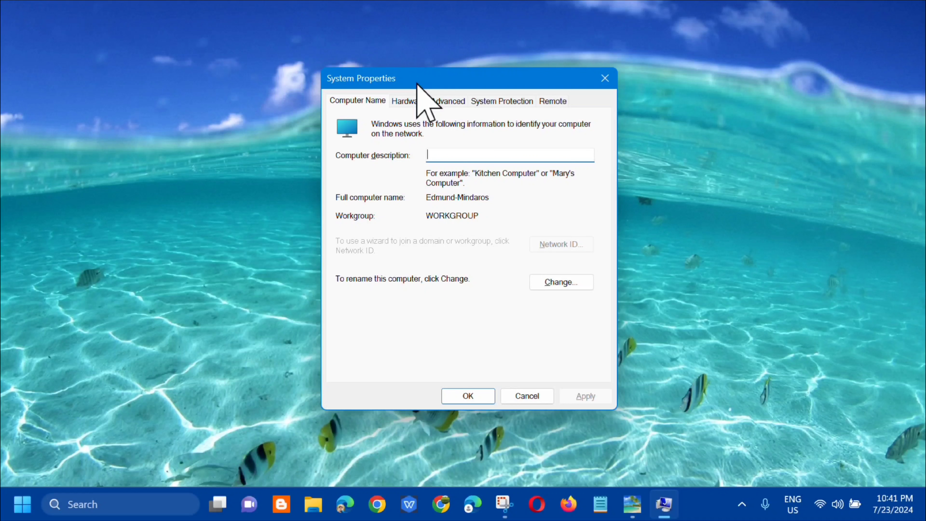
mouse_move(329, 94)
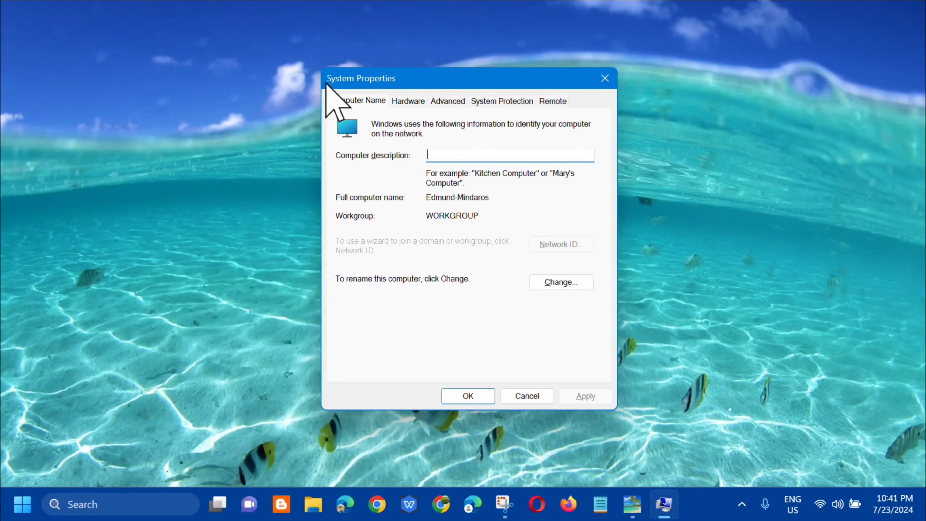
mouse_move(339, 121)
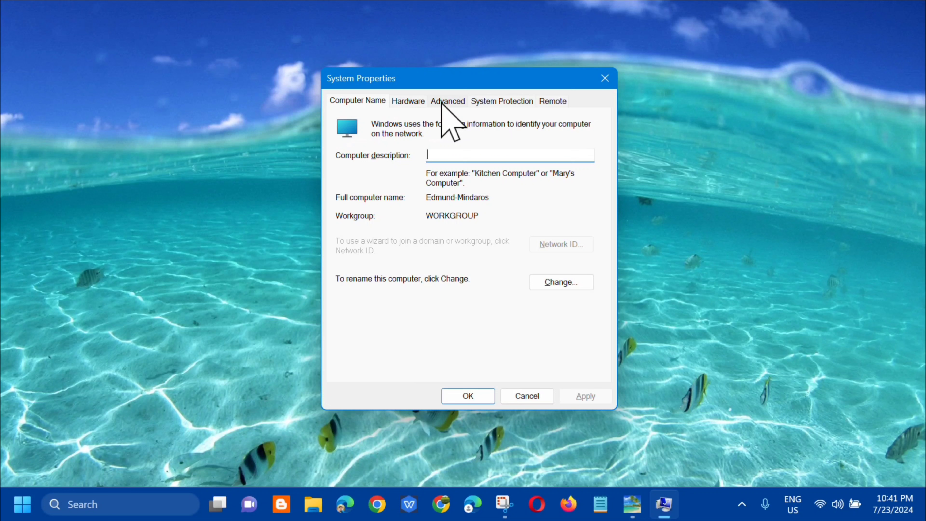
Go to the Advanced system settings and open the Performance settings
click(447, 101)
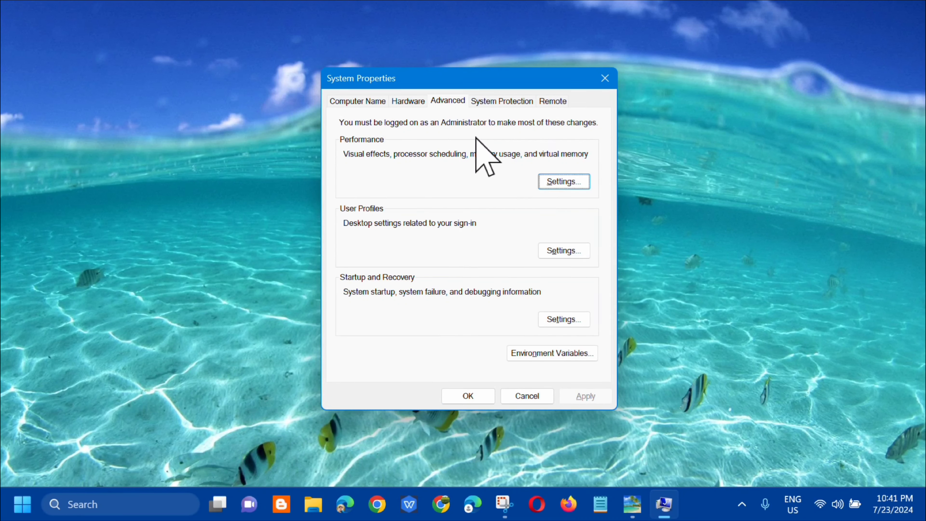
mouse_move(365, 159)
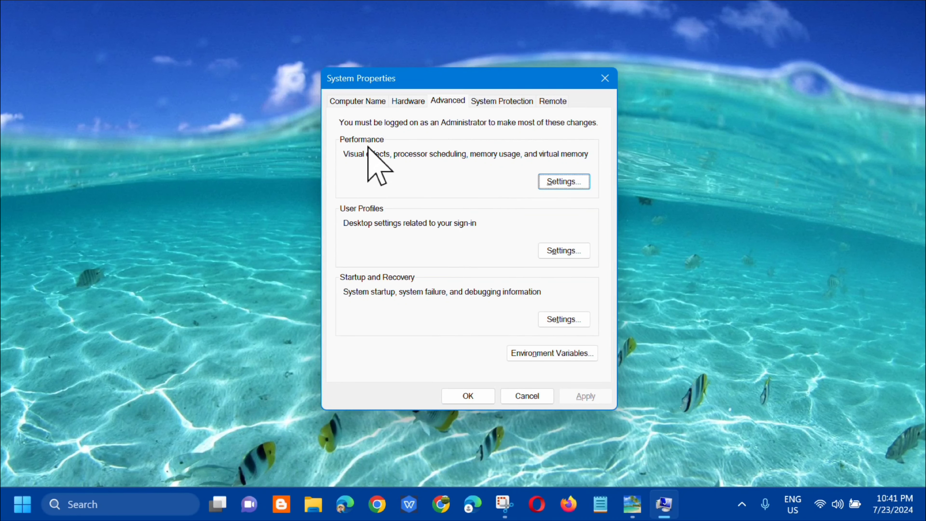
click(564, 181)
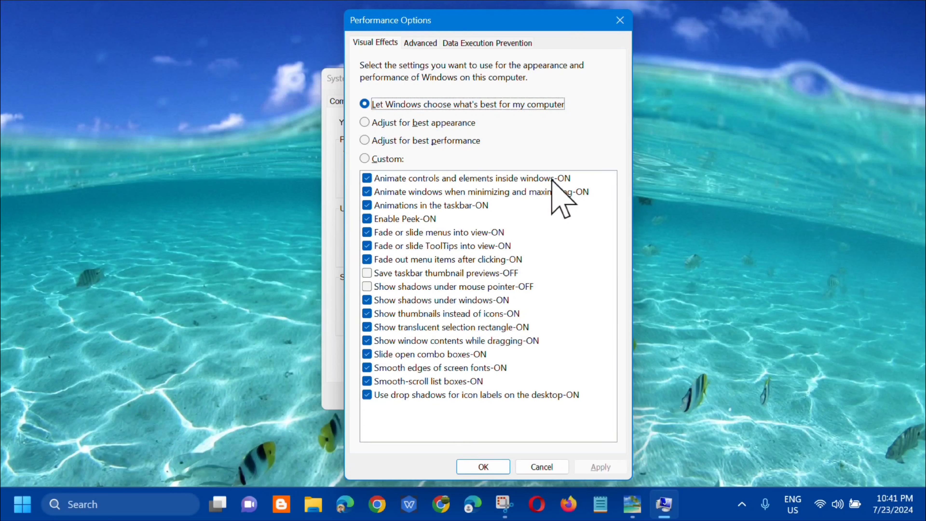
mouse_move(406, 59)
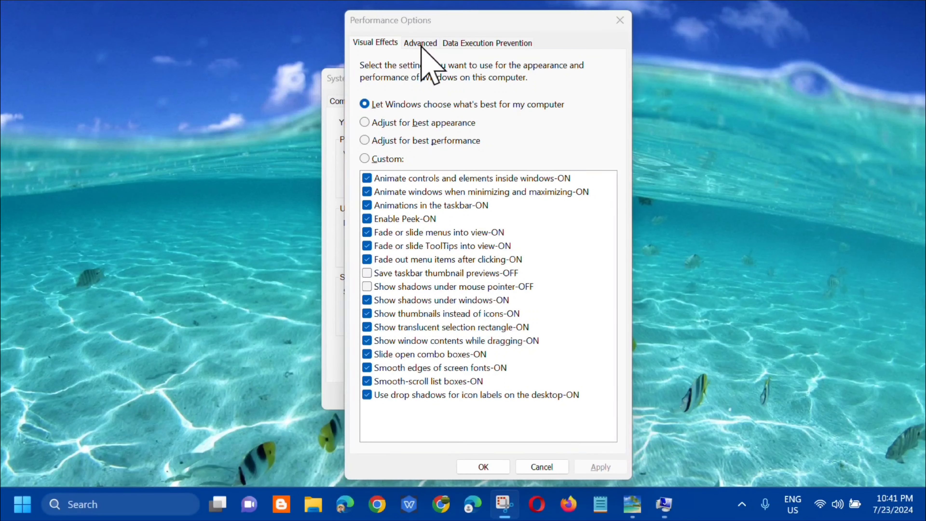
mouse_move(386, 152)
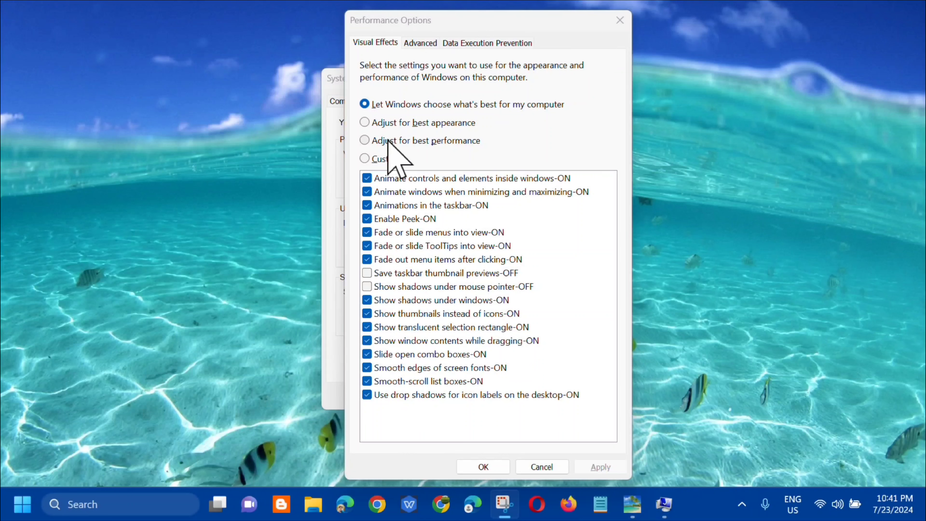
mouse_move(377, 161)
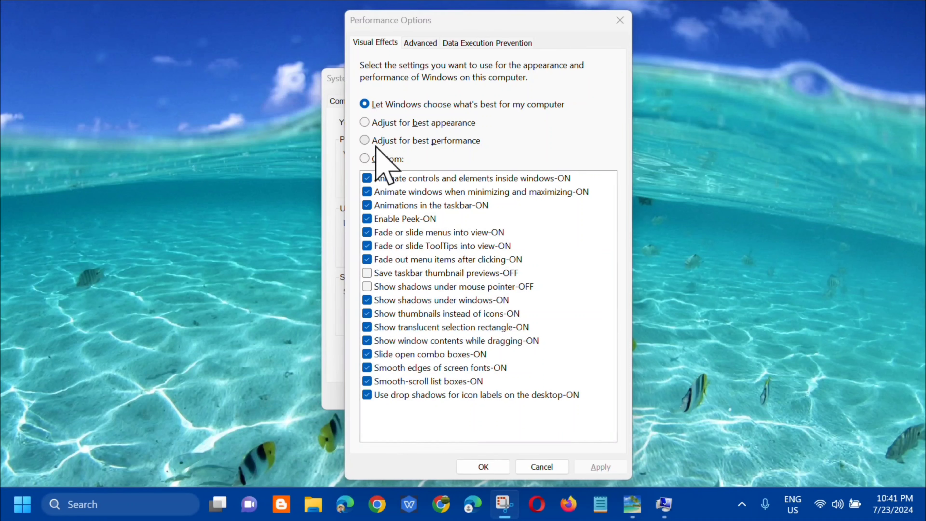
Choose 'Adjust for best performance', turning all visual effects off, and apply it
click(364, 140)
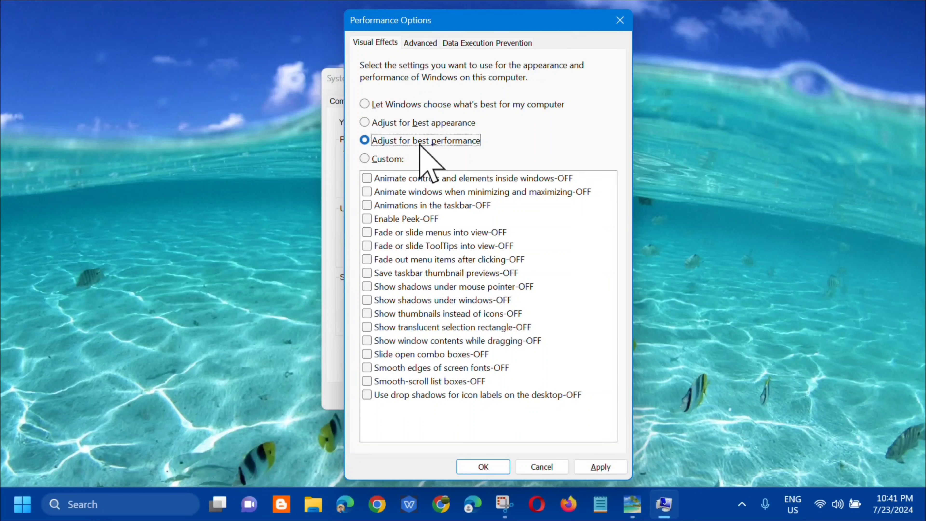
click(601, 466)
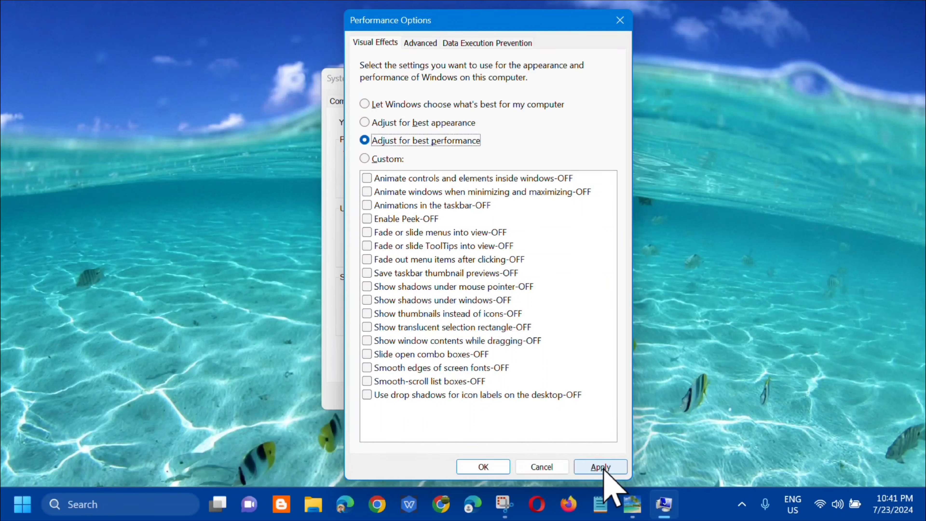